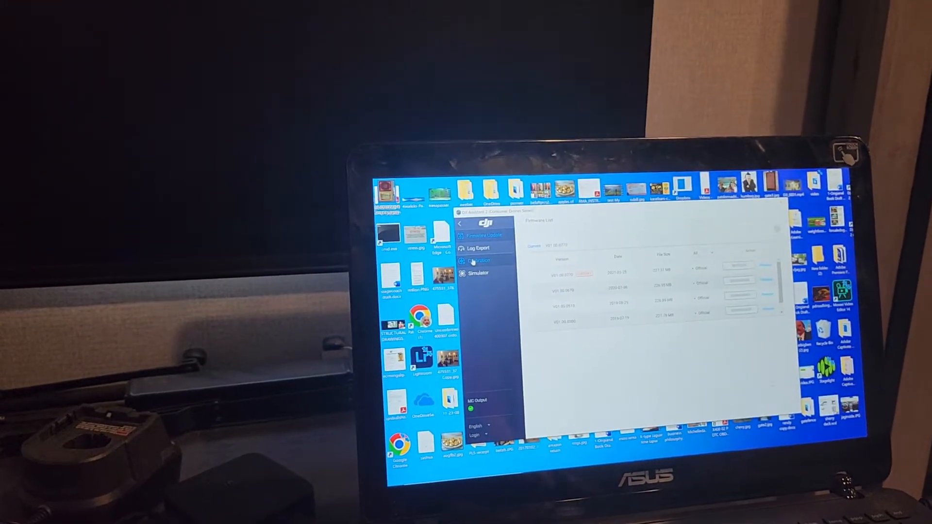
Step: Start drone calibration and page its tutorial from 1/4 through to the final page 4/4
{"action": "left_click", "coordinate": [480, 260]}
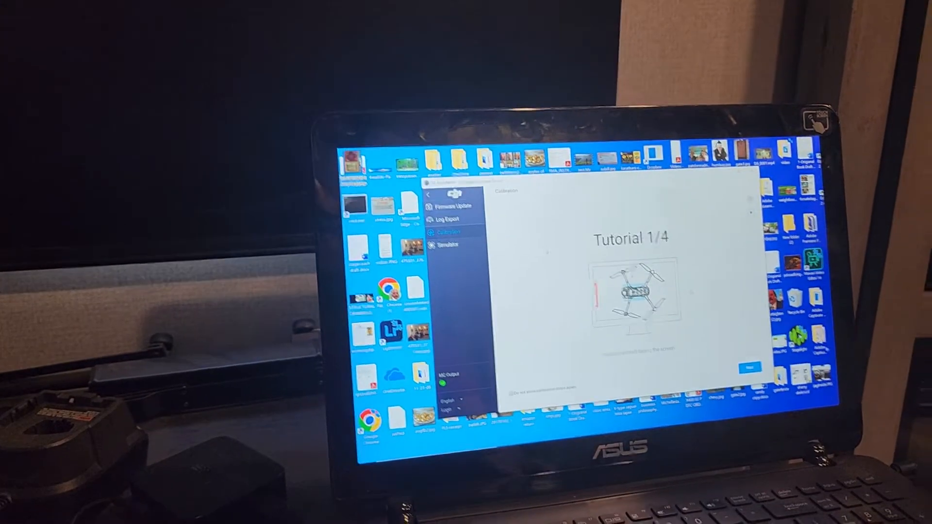
{"action": "left_click", "coordinate": [750, 367]}
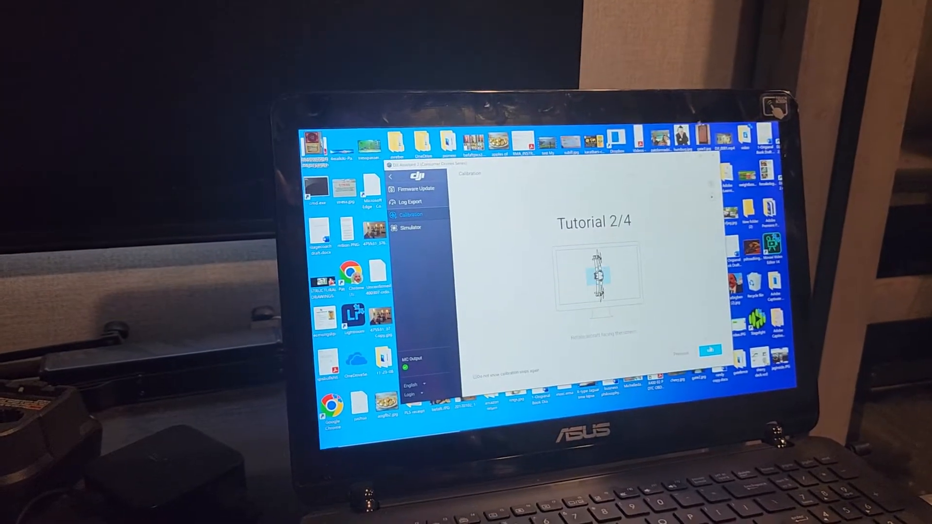
{"action": "left_click", "coordinate": [710, 350]}
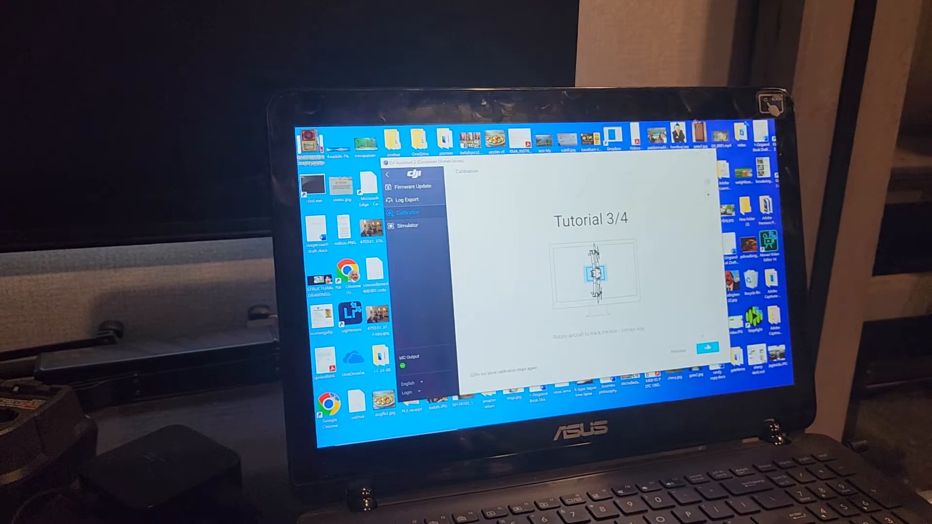
{"action": "left_click", "coordinate": [707, 347]}
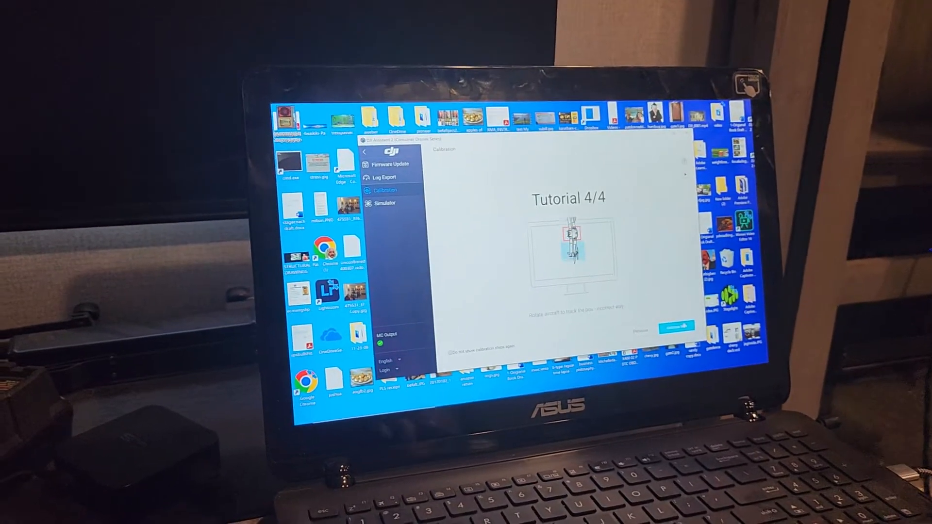